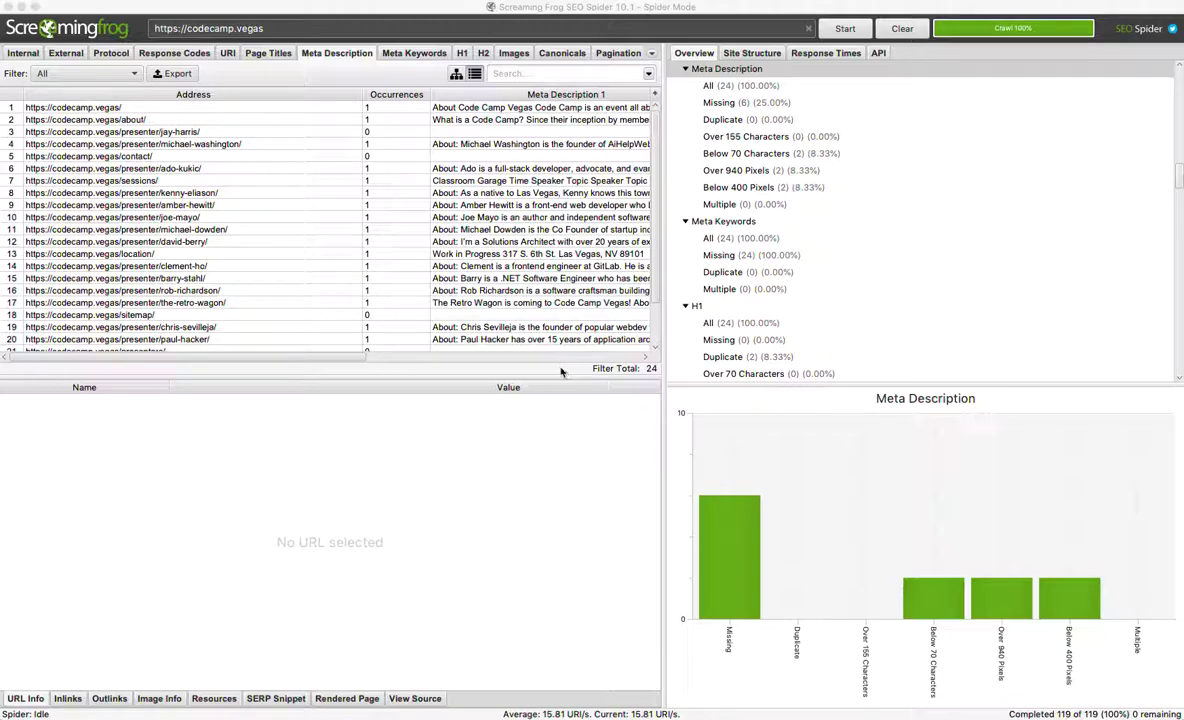
Filter the Meta Description report to Missing, after briefly checking the Duplicate filter
{"action": "left_click", "coordinate": [85, 73]}
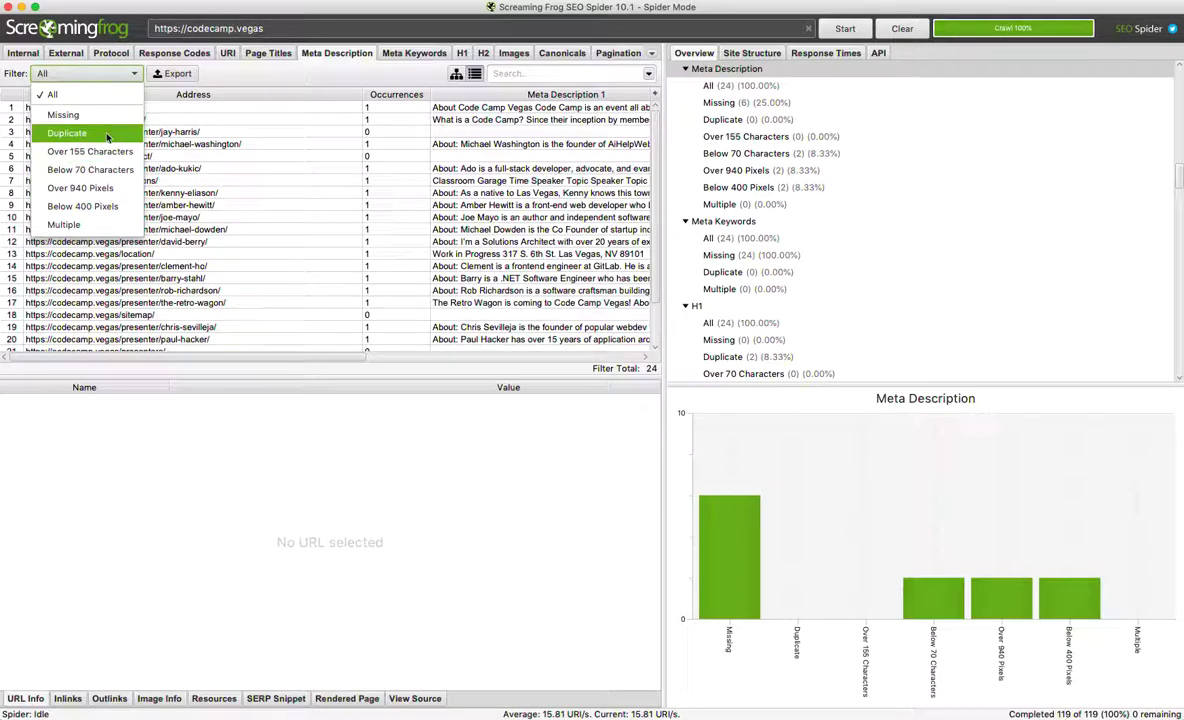
{"action": "mouse_move", "coordinate": [68, 114]}
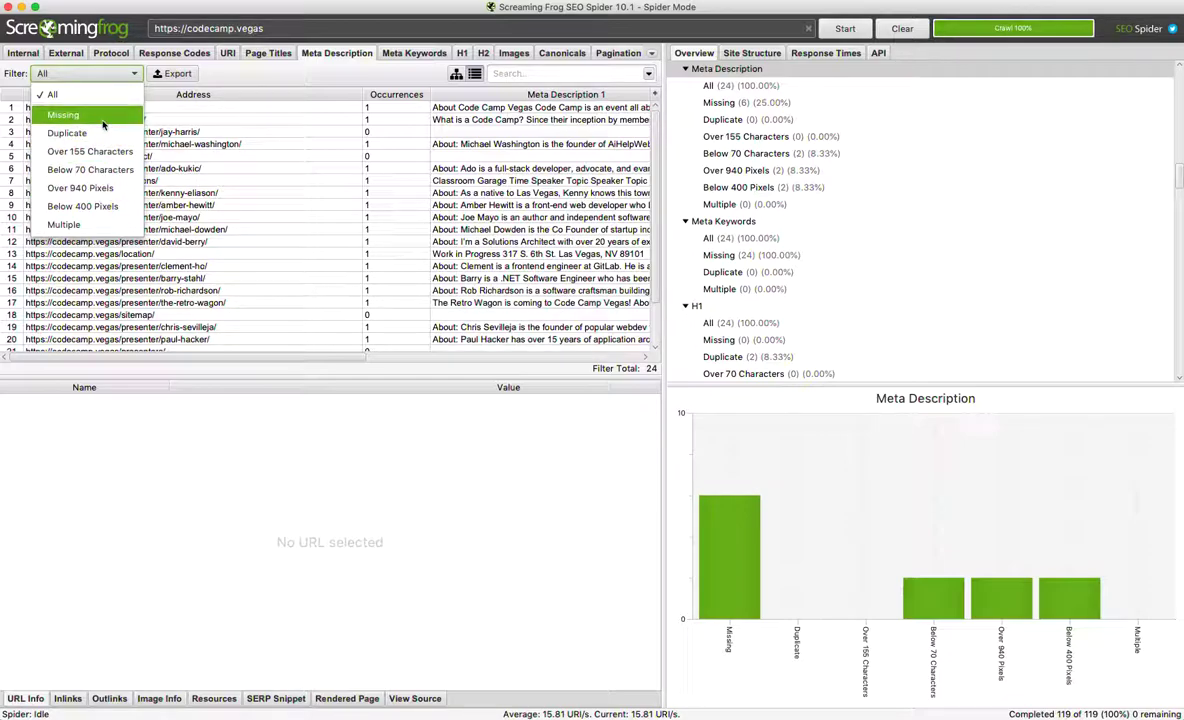
{"action": "left_click", "coordinate": [72, 114]}
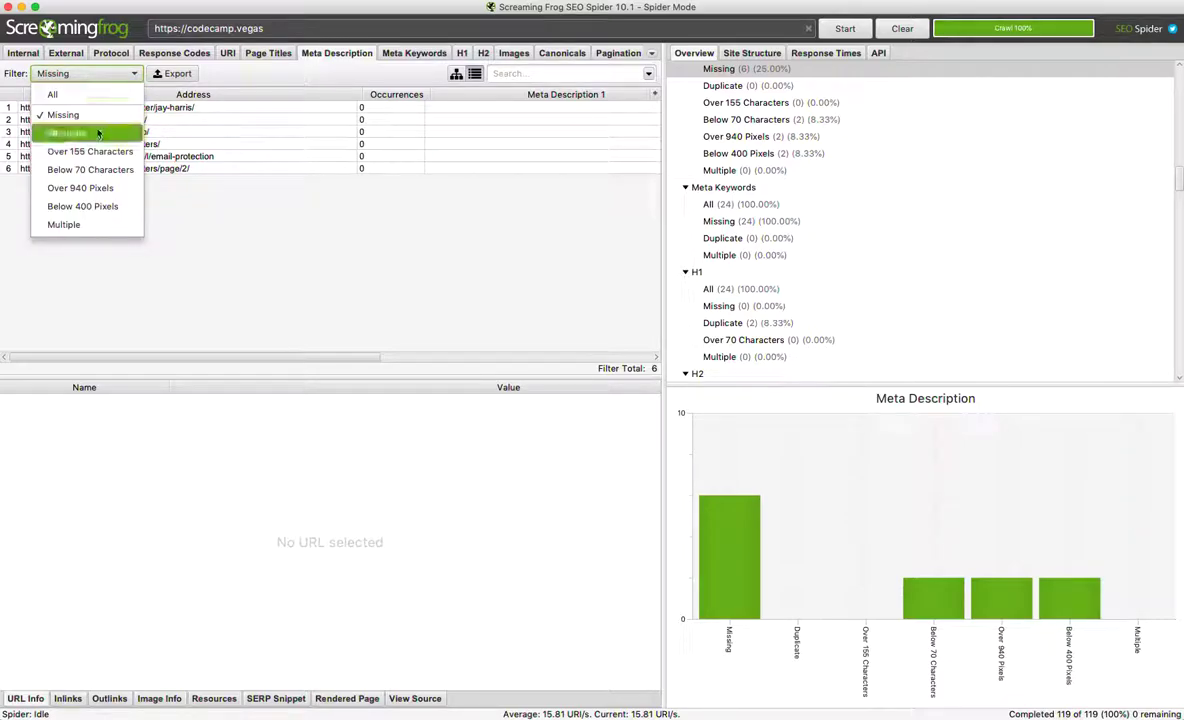
{"action": "left_click", "coordinate": [67, 132]}
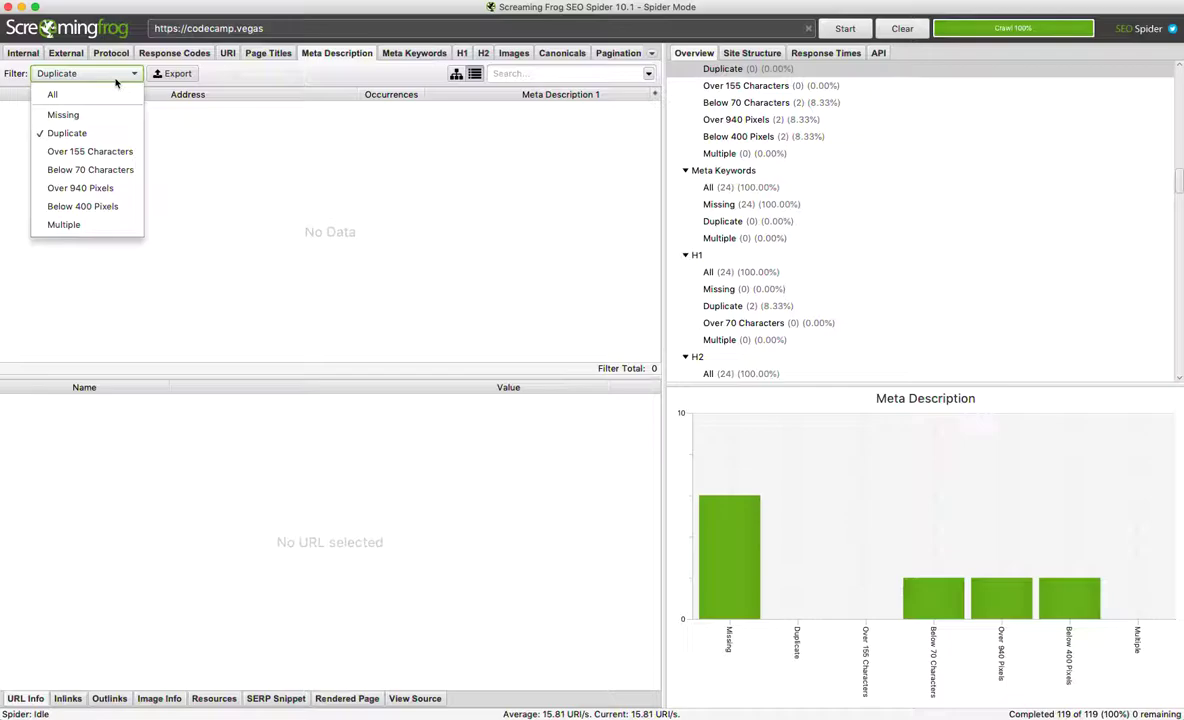
{"action": "mouse_move", "coordinate": [90, 151]}
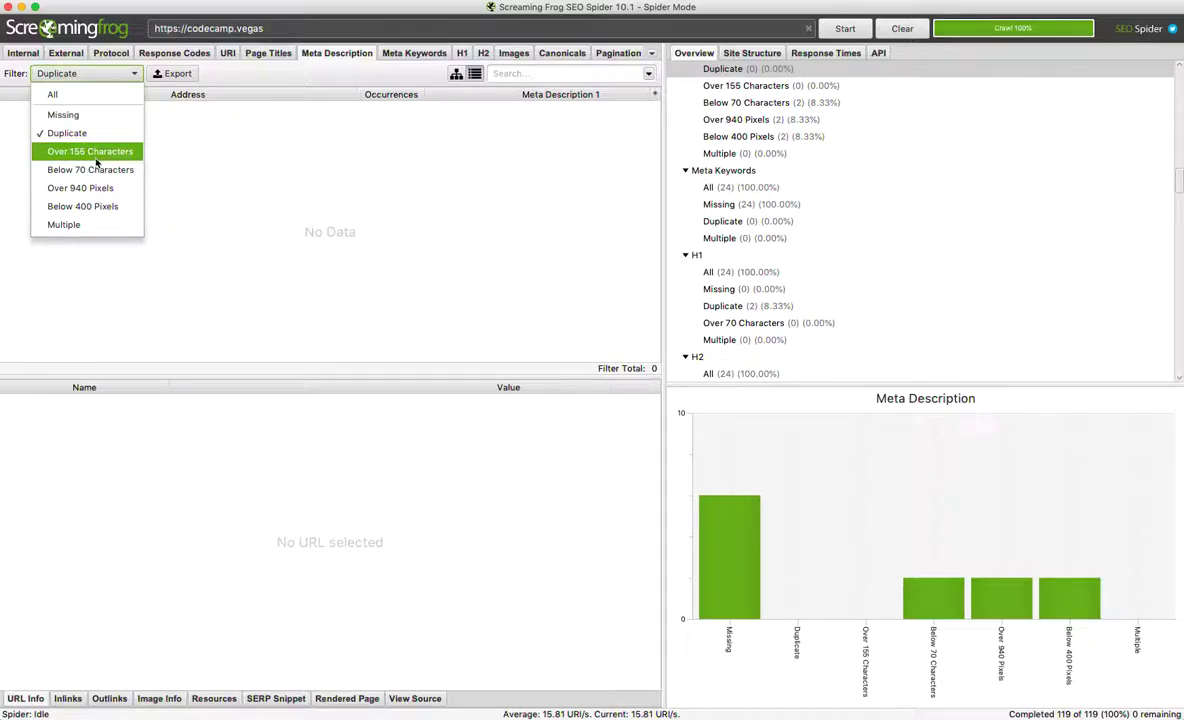
{"action": "mouse_move", "coordinate": [63, 224]}
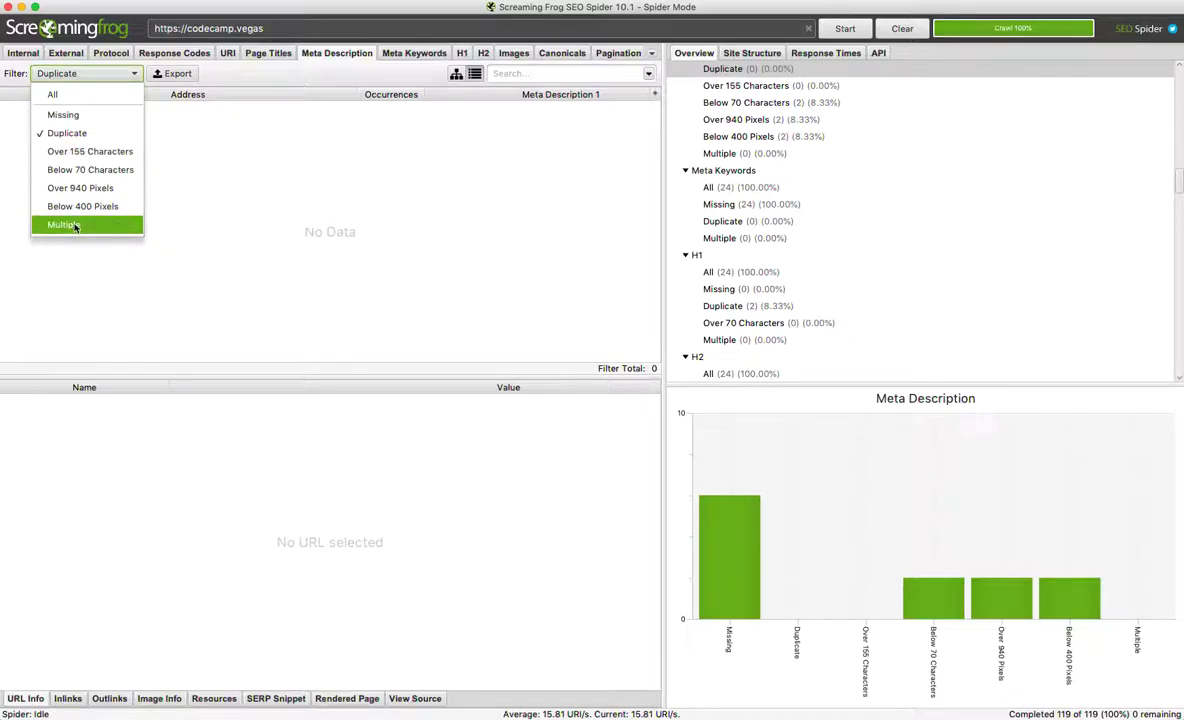
{"action": "left_click", "coordinate": [62, 224]}
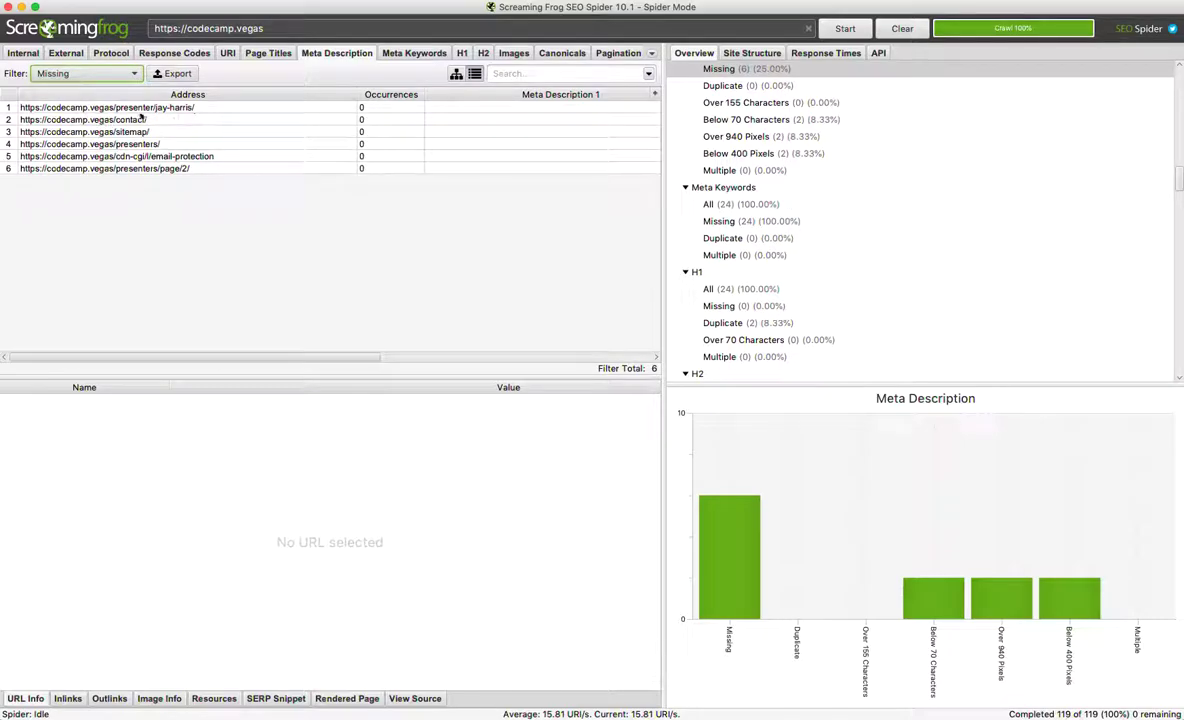
Pick the codecamp.vegas/contact/ page from the missing-description list and open it in Chrome
{"action": "left_click", "coordinate": [120, 108]}
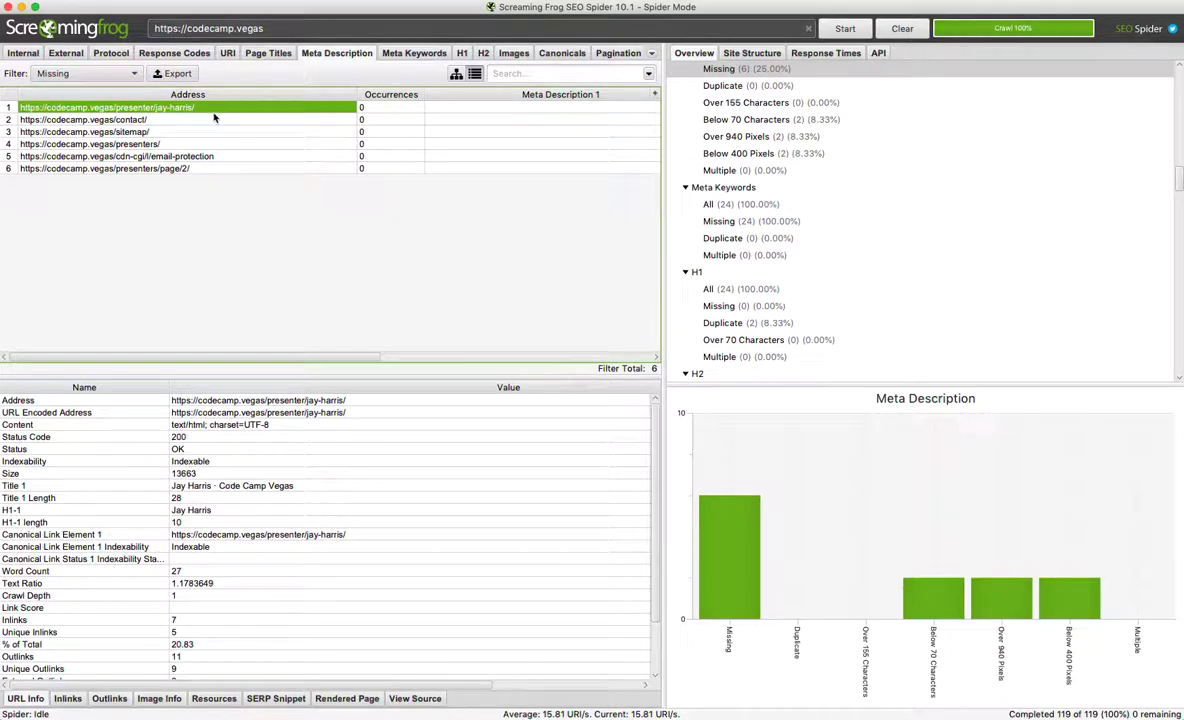
{"action": "left_click", "coordinate": [90, 119]}
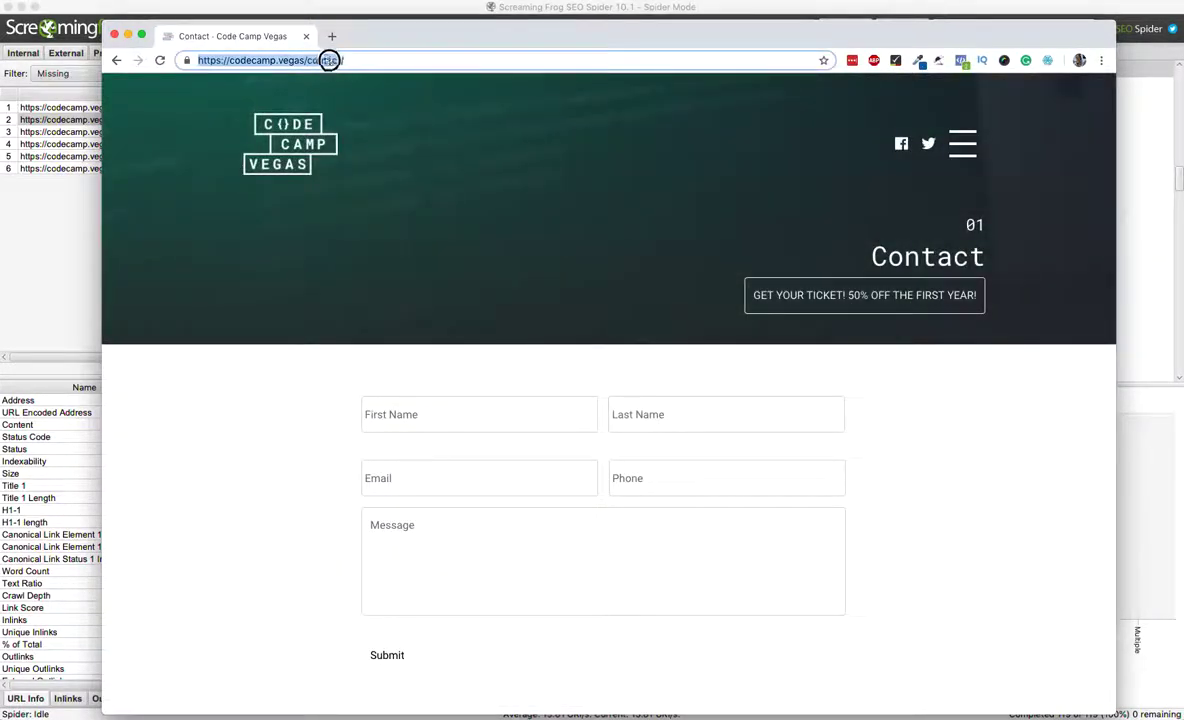
Log in to WordPress via wp-admin/ and open the Contact page's editor
{"action": "type", "text": "wp-admin/"}
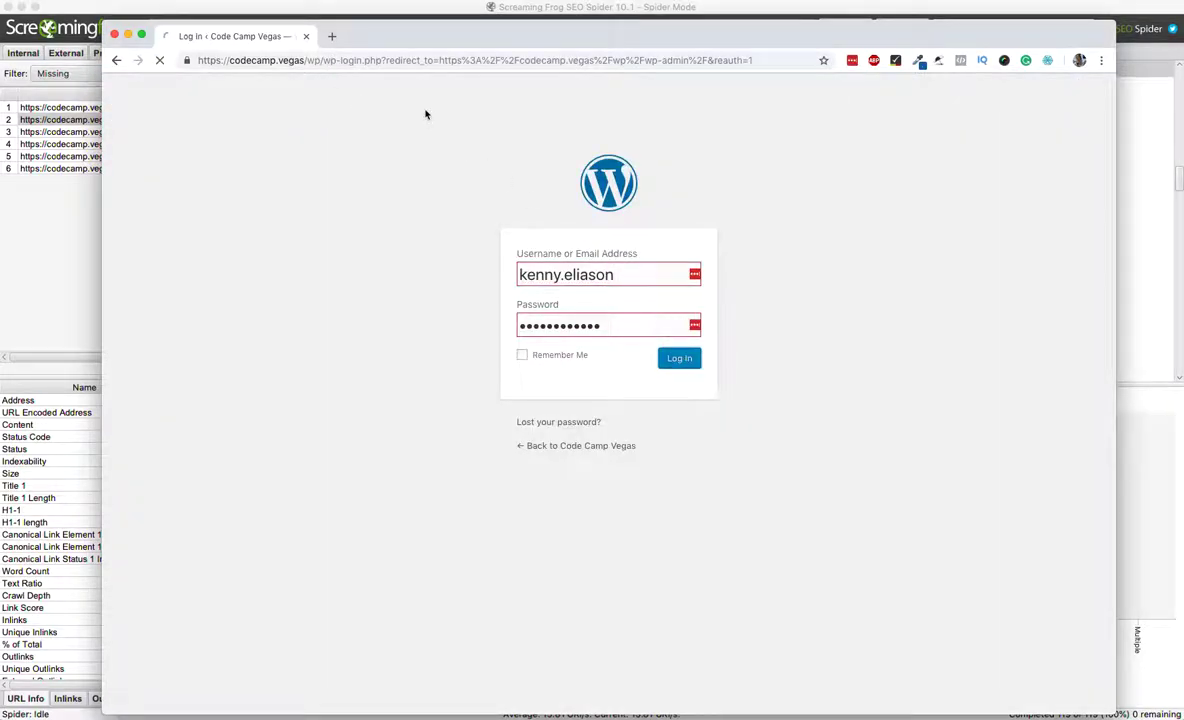
{"action": "left_click", "coordinate": [679, 357]}
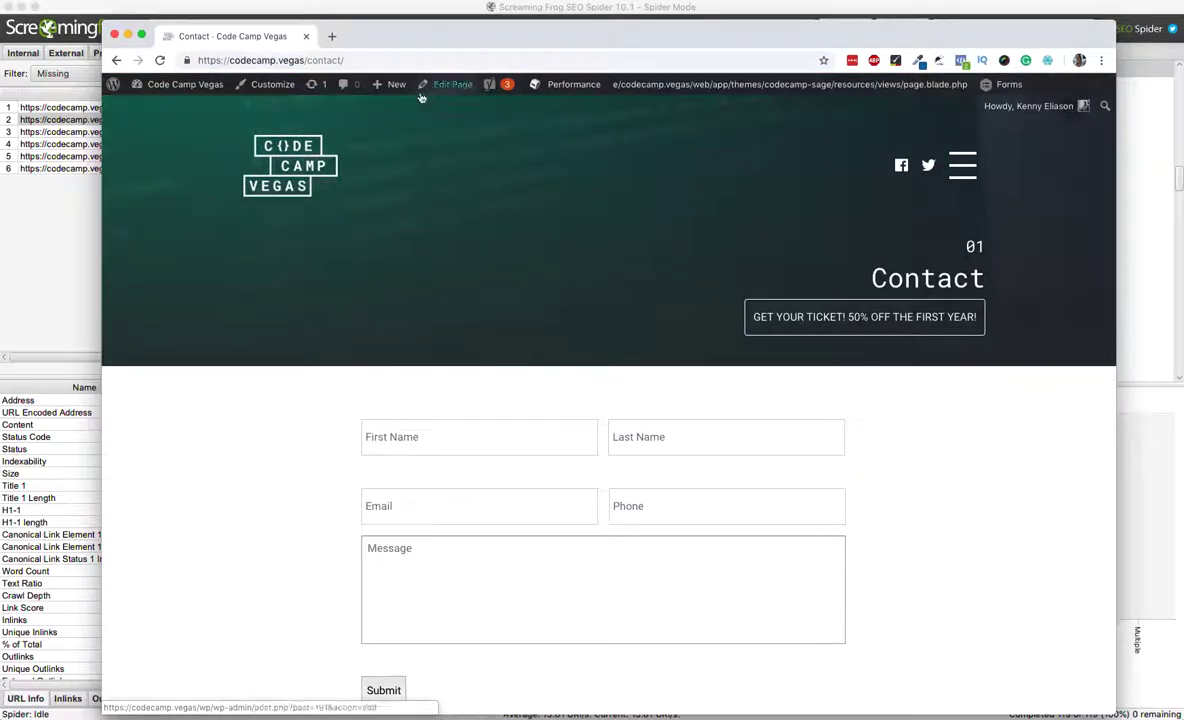
{"action": "left_click", "coordinate": [460, 84]}
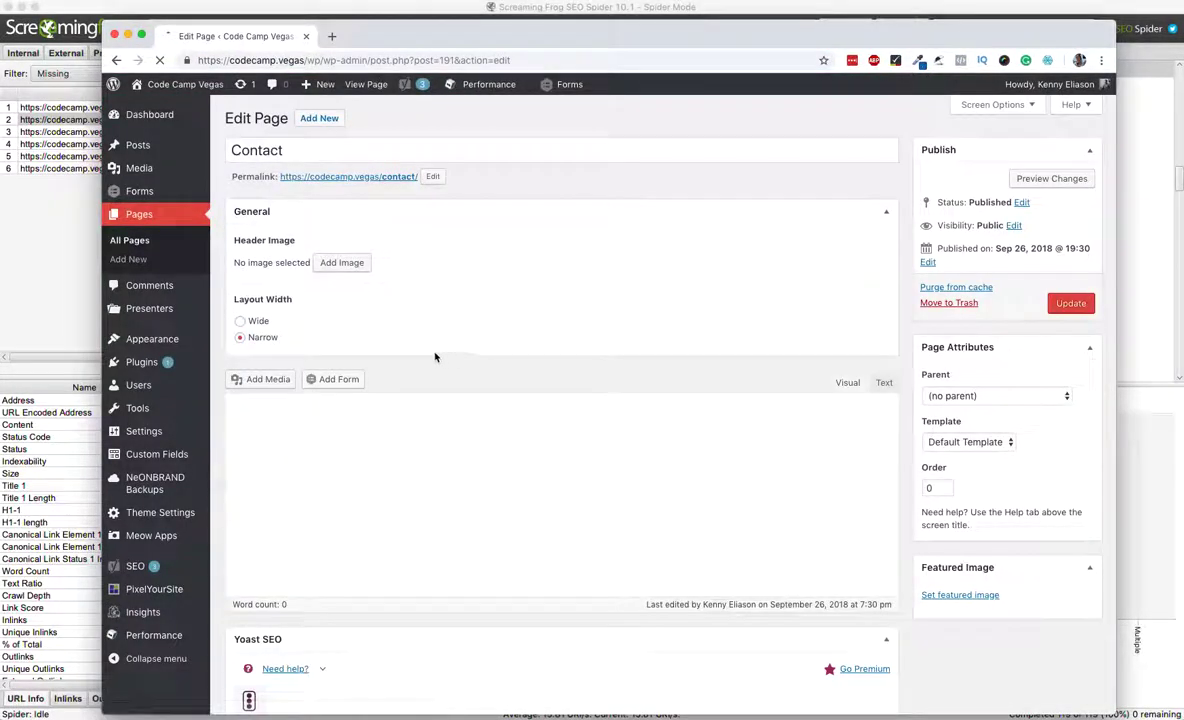
Scroll down to the Yoast SEO box and open the Contact page's snippet editor
{"action": "scroll", "scroll_direction": "down", "scroll_amount": 3}
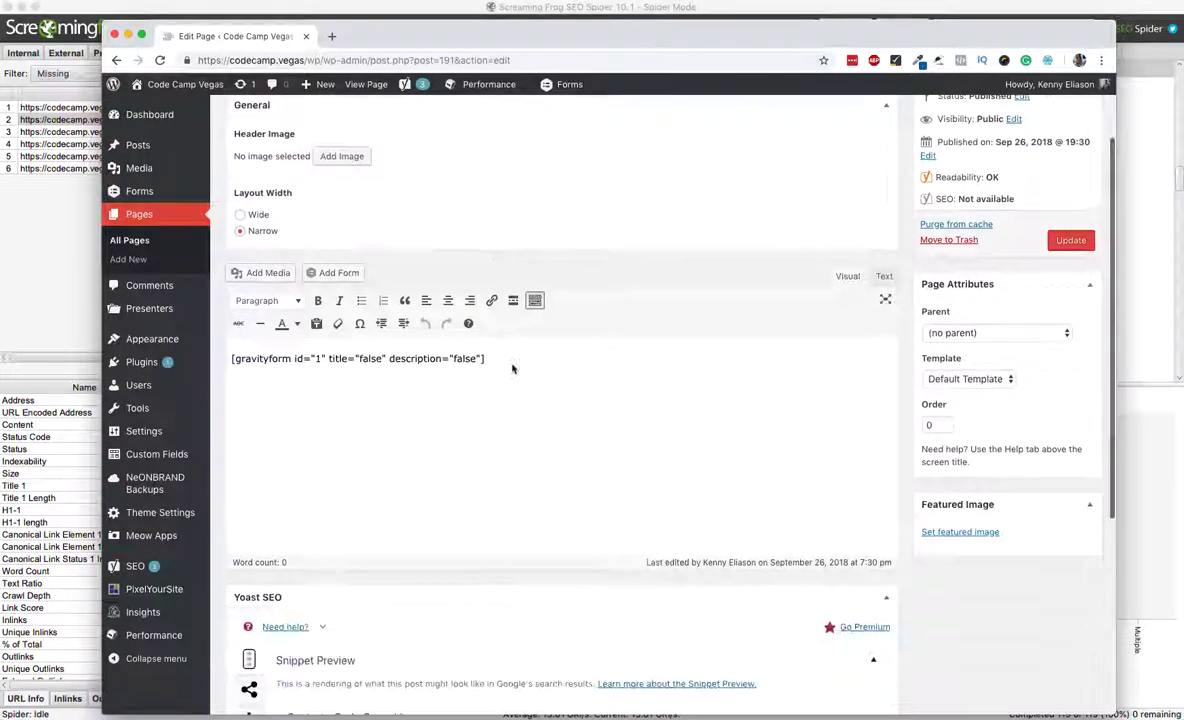
{"action": "scroll", "scroll_direction": "down", "scroll_amount": 3}
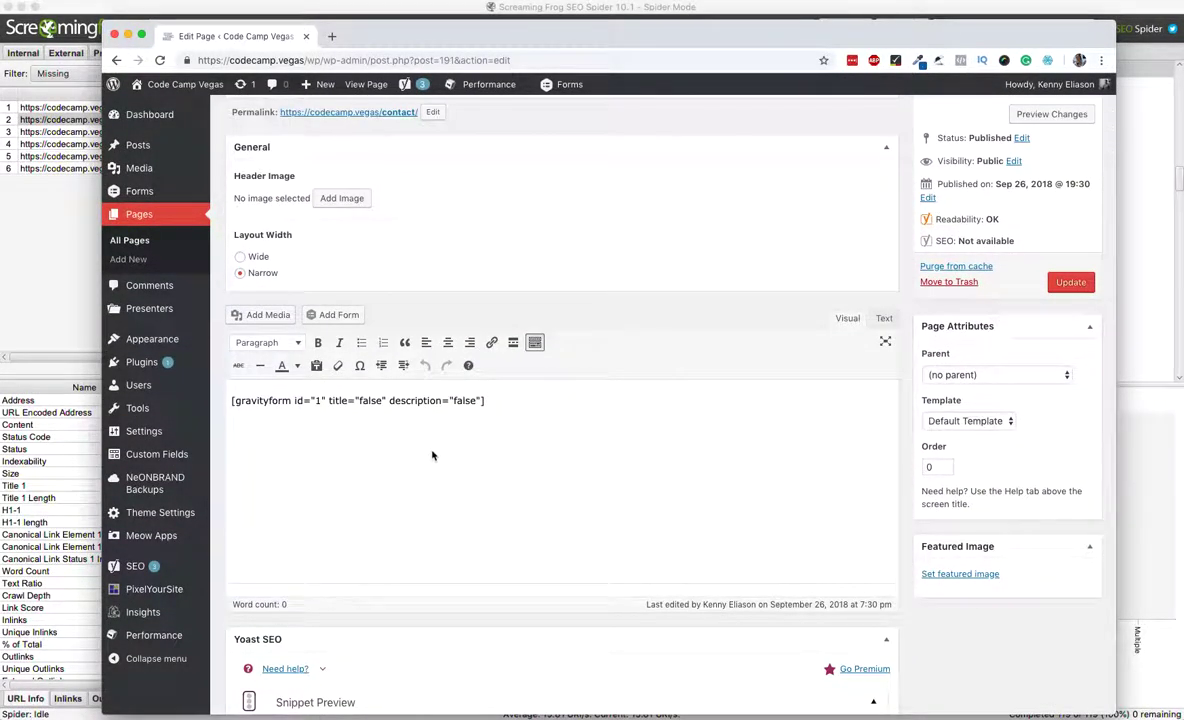
{"action": "scroll", "scroll_direction": "down", "scroll_amount": 3}
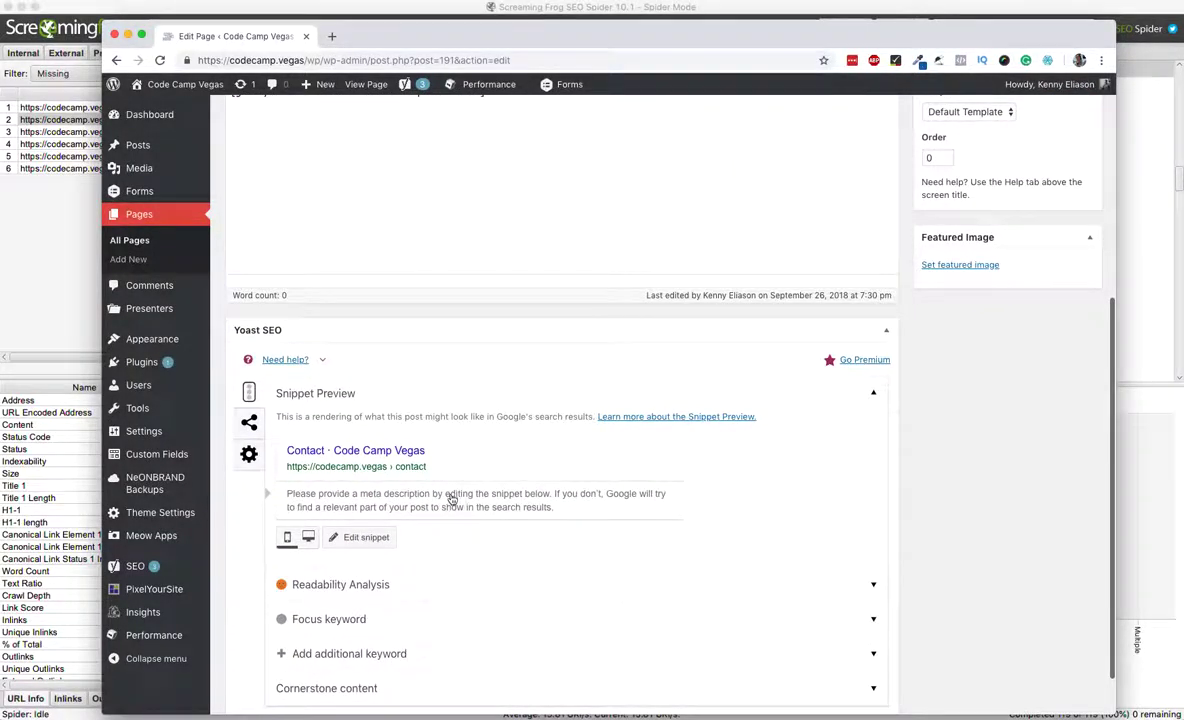
{"action": "left_click", "coordinate": [359, 538]}
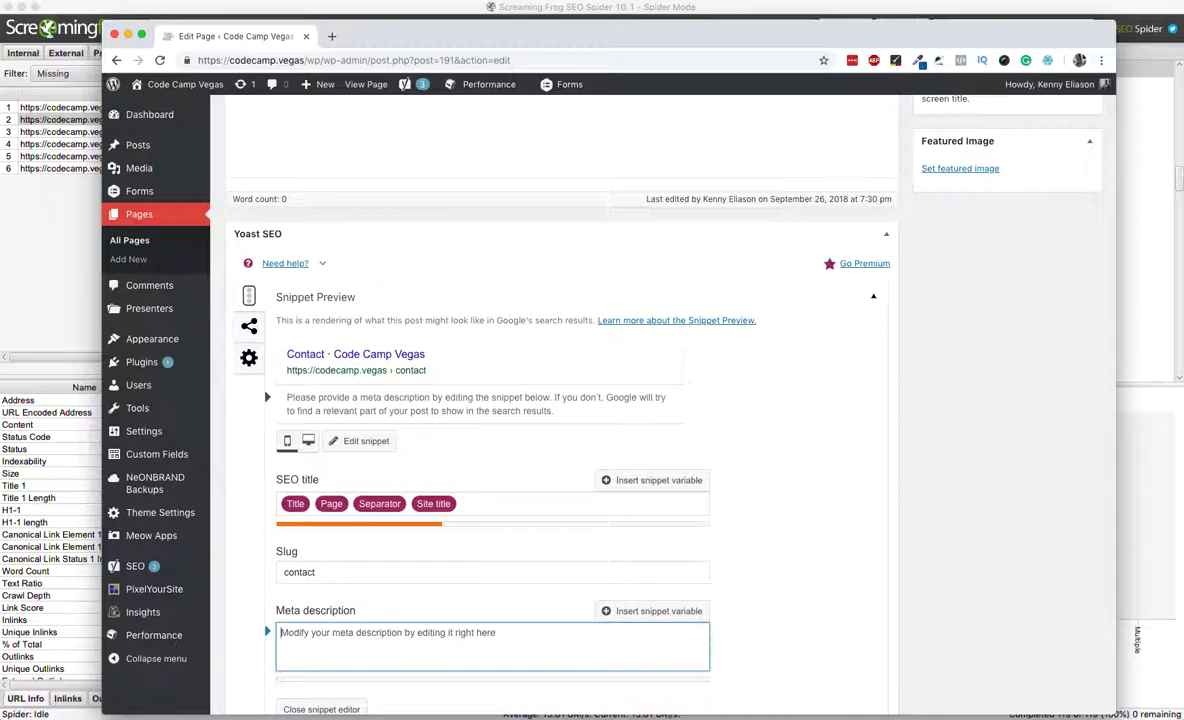
Enter a meta description inviting visitors to contact Code Camp Vegas for the latest news and updates
{"action": "type", "text": "Contact the team at"}
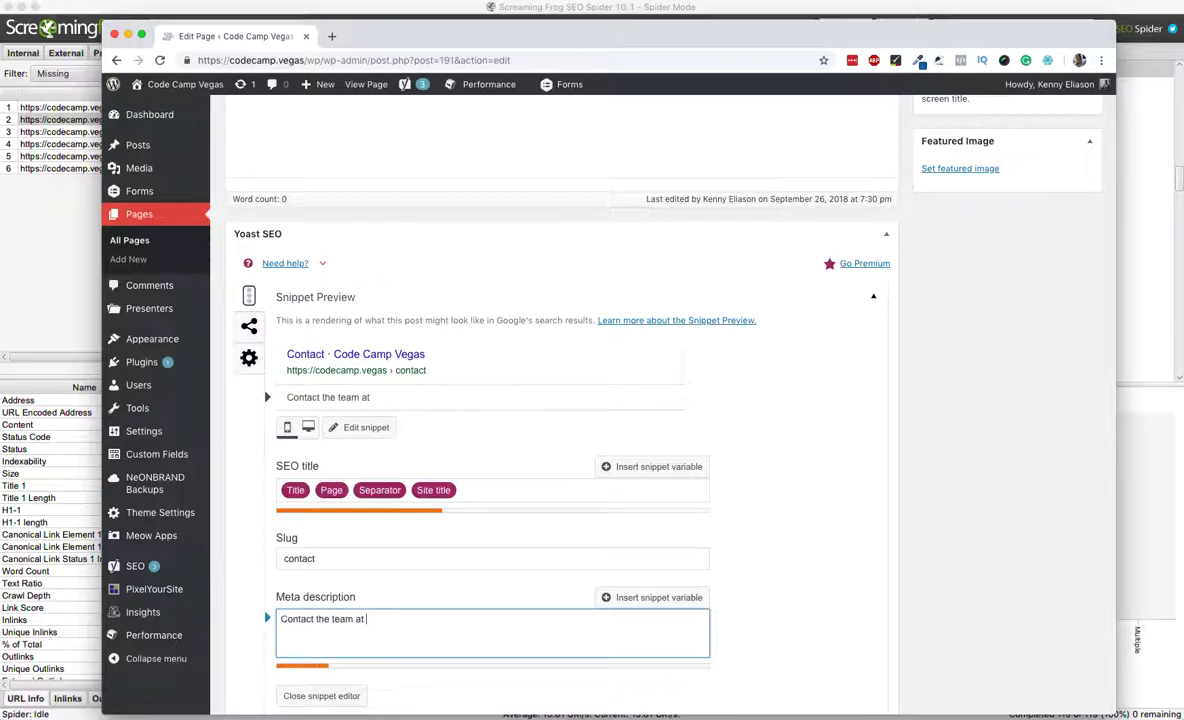
{"action": "type", "text": "Code Camp Vegas"}
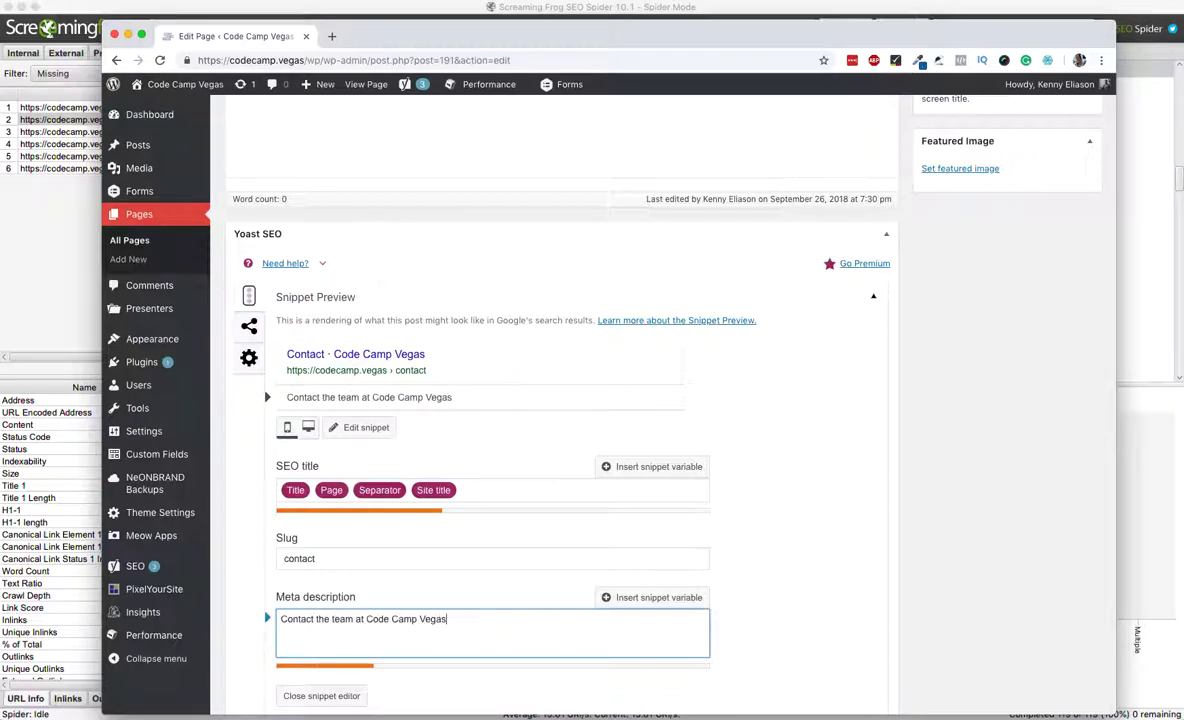
{"action": "type", "text": "to get the latest"}
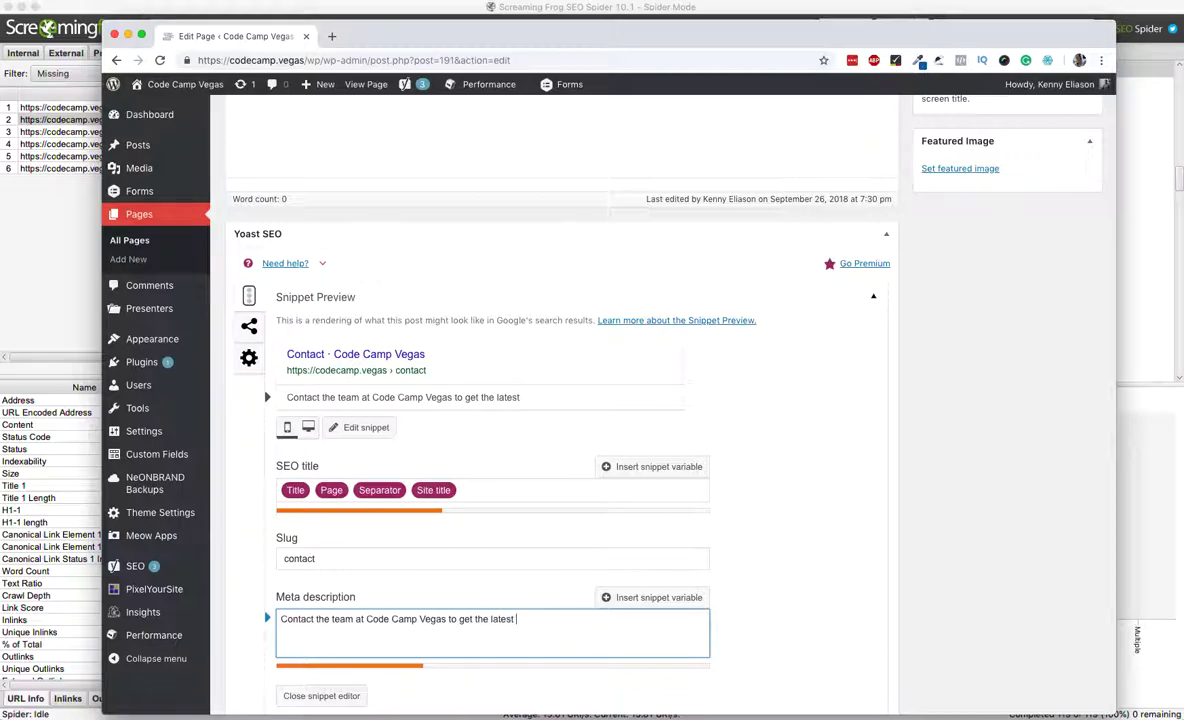
{"action": "type", "text": "news and updates about the event"}
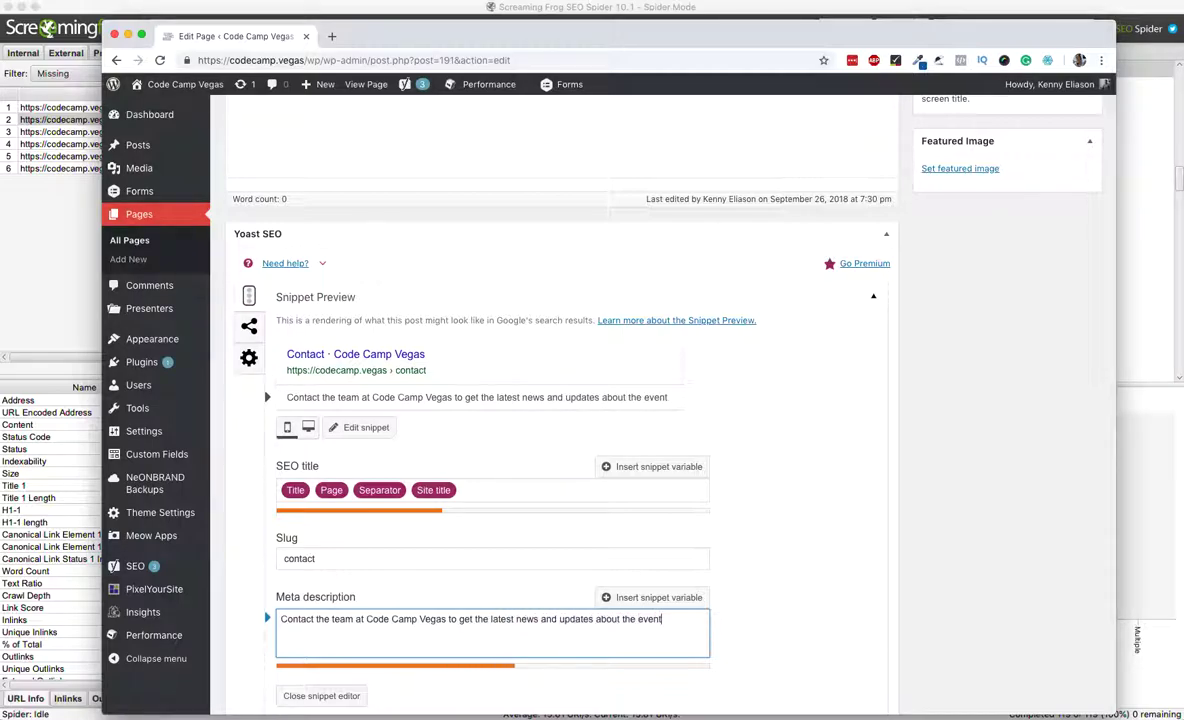
{"action": "type", "text": "! T"}
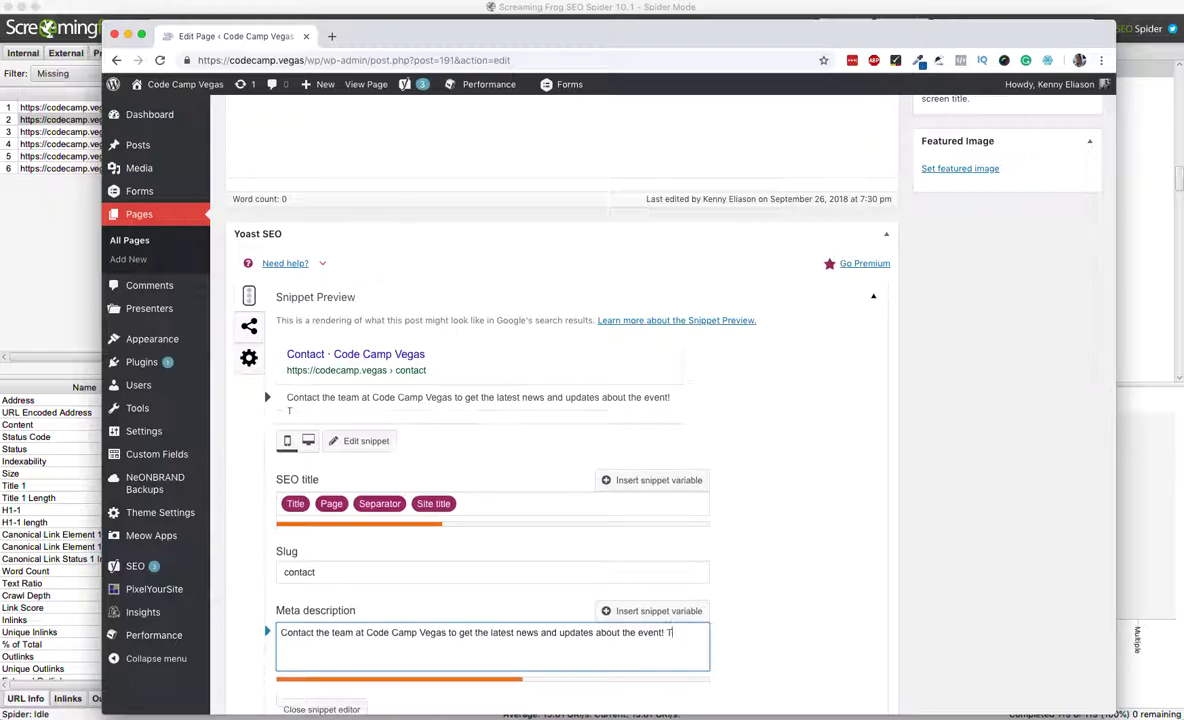
{"action": "type", "text": "he team is st"}
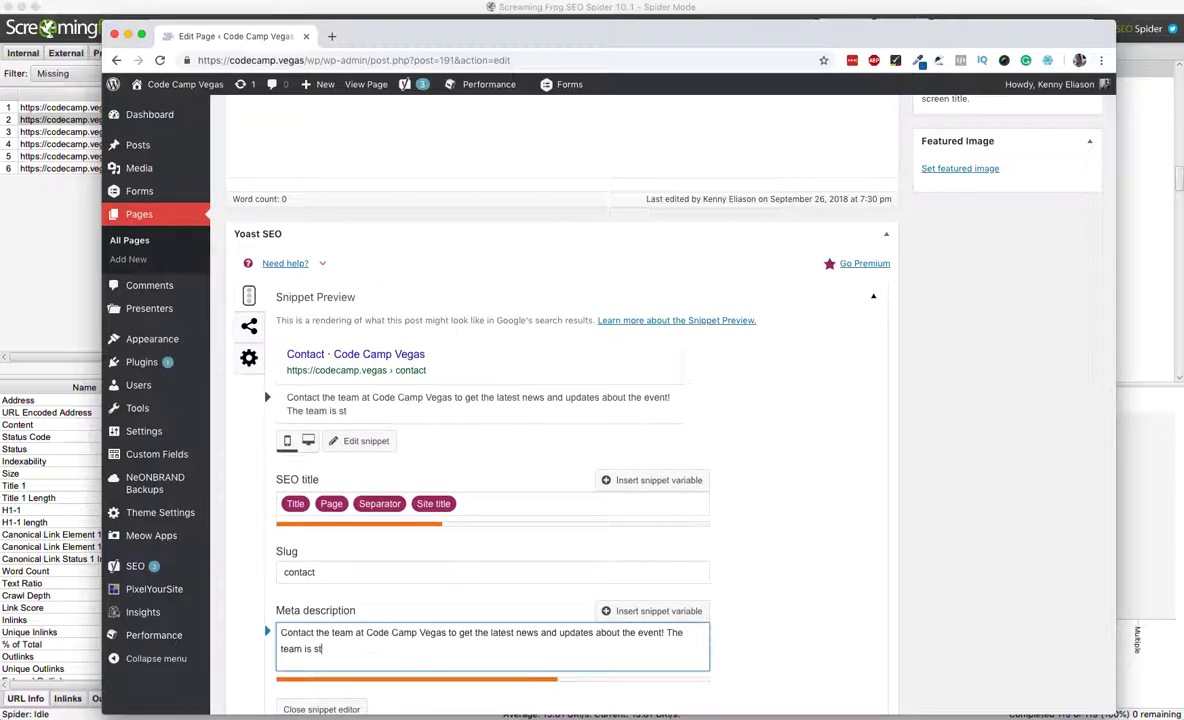
{"action": "type", "text": "anding by for your questions."}
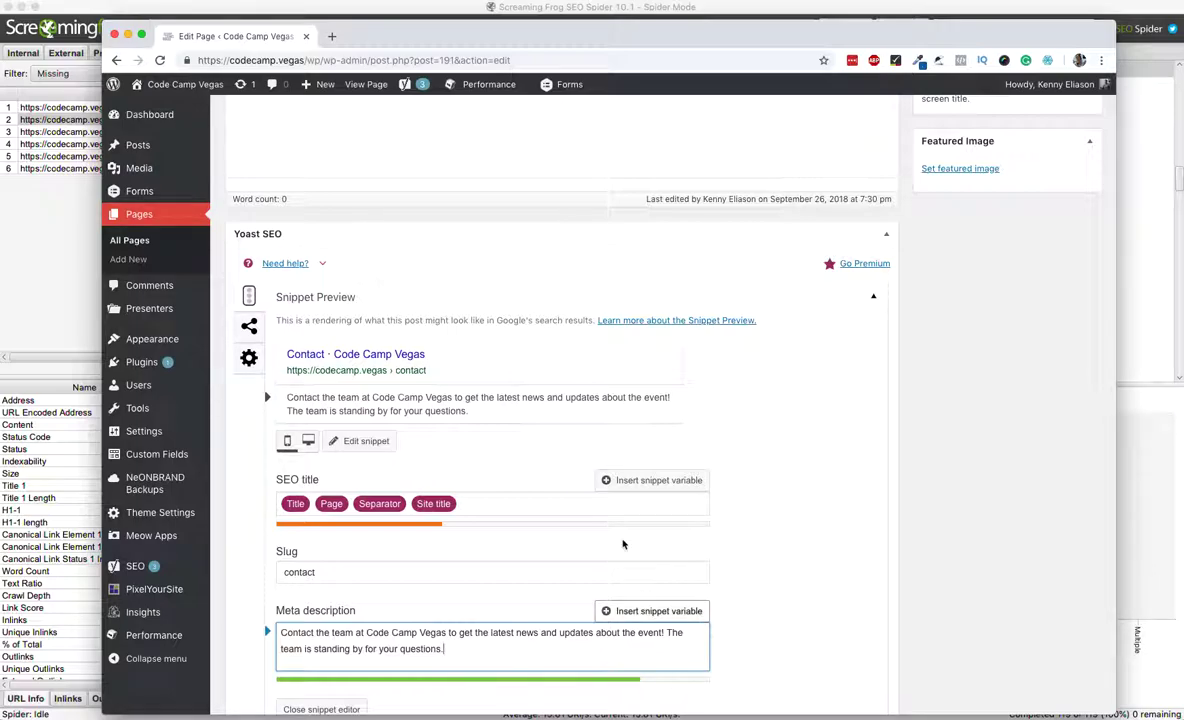
{"action": "mouse_move", "coordinate": [905, 298]}
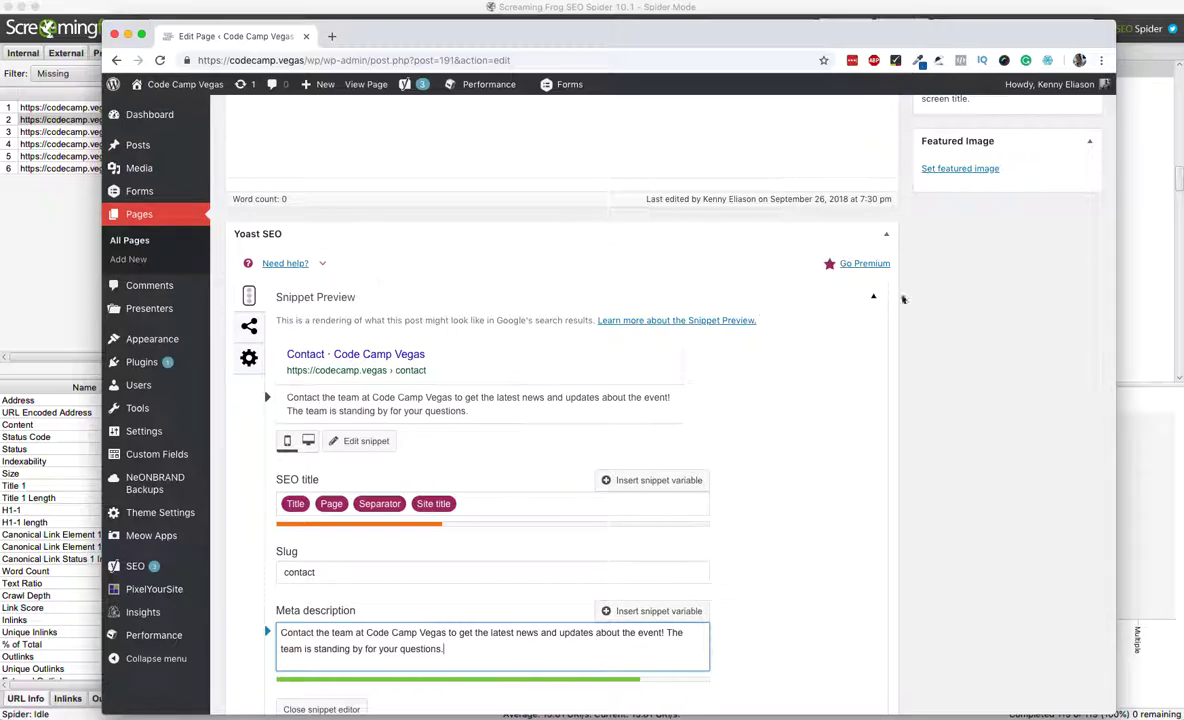